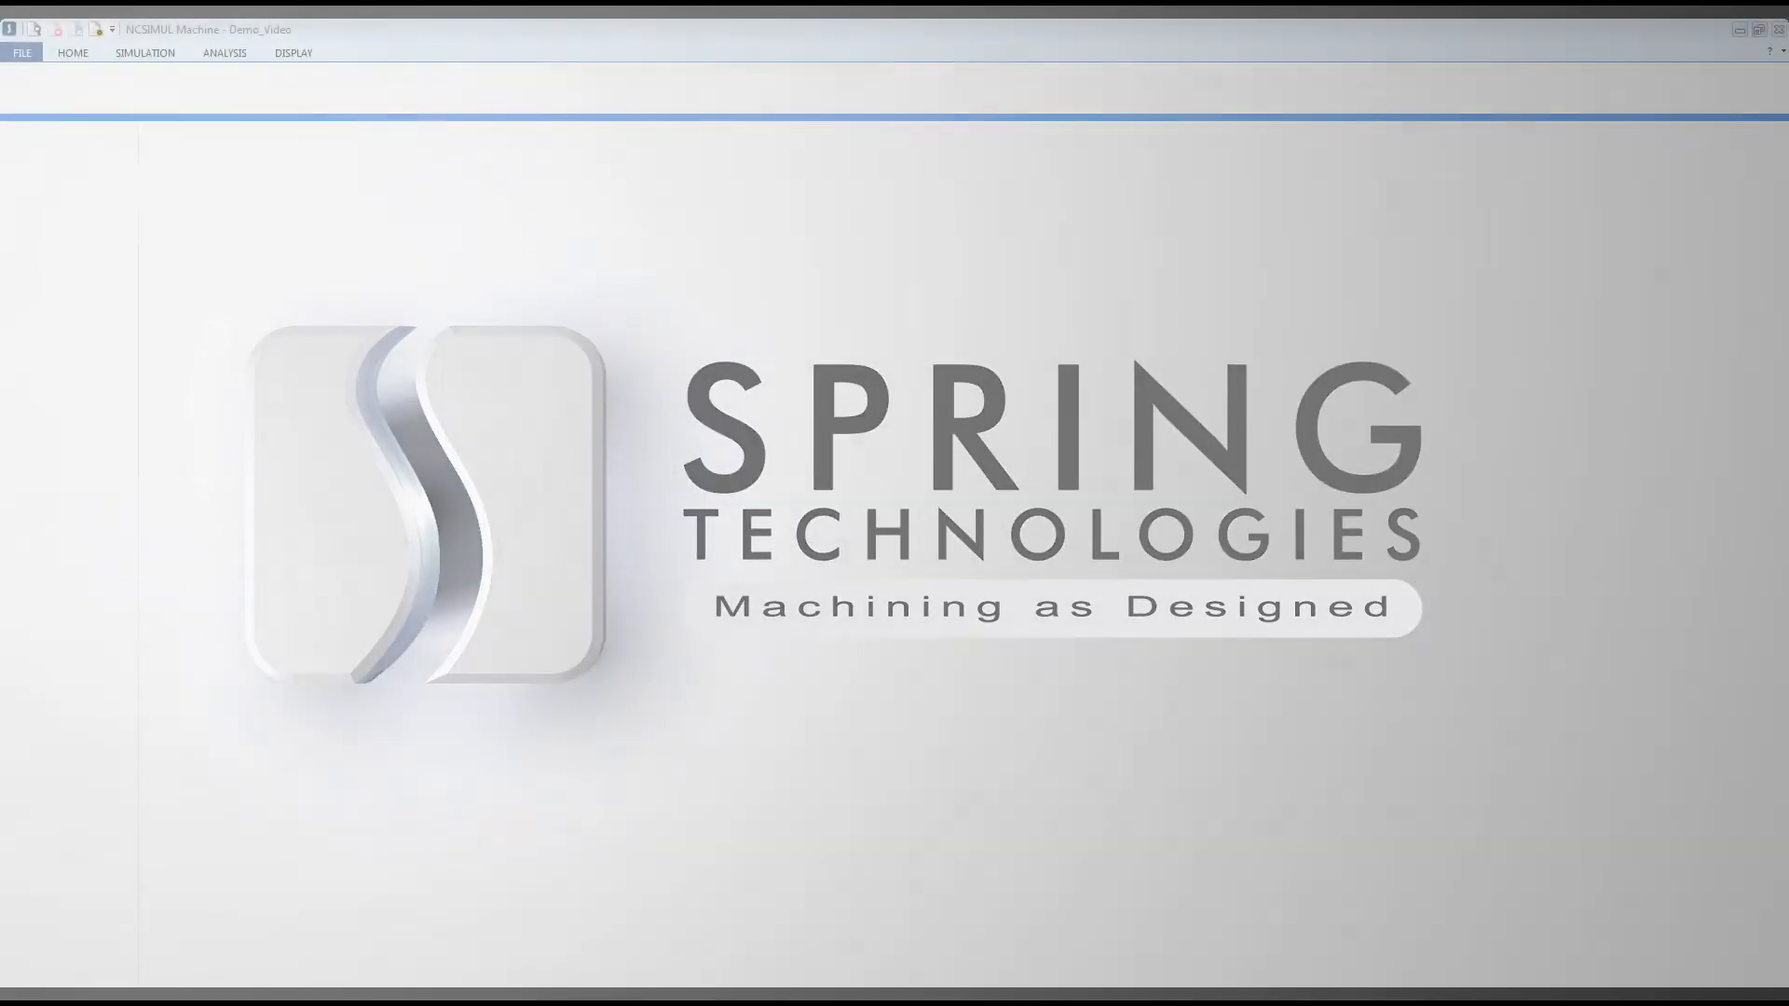
# Preview the DMG_DMU65-FD_5AXIS_HEIDENHAIN job from the Demo_Video project's recent jobs
pyautogui.click(20, 52)
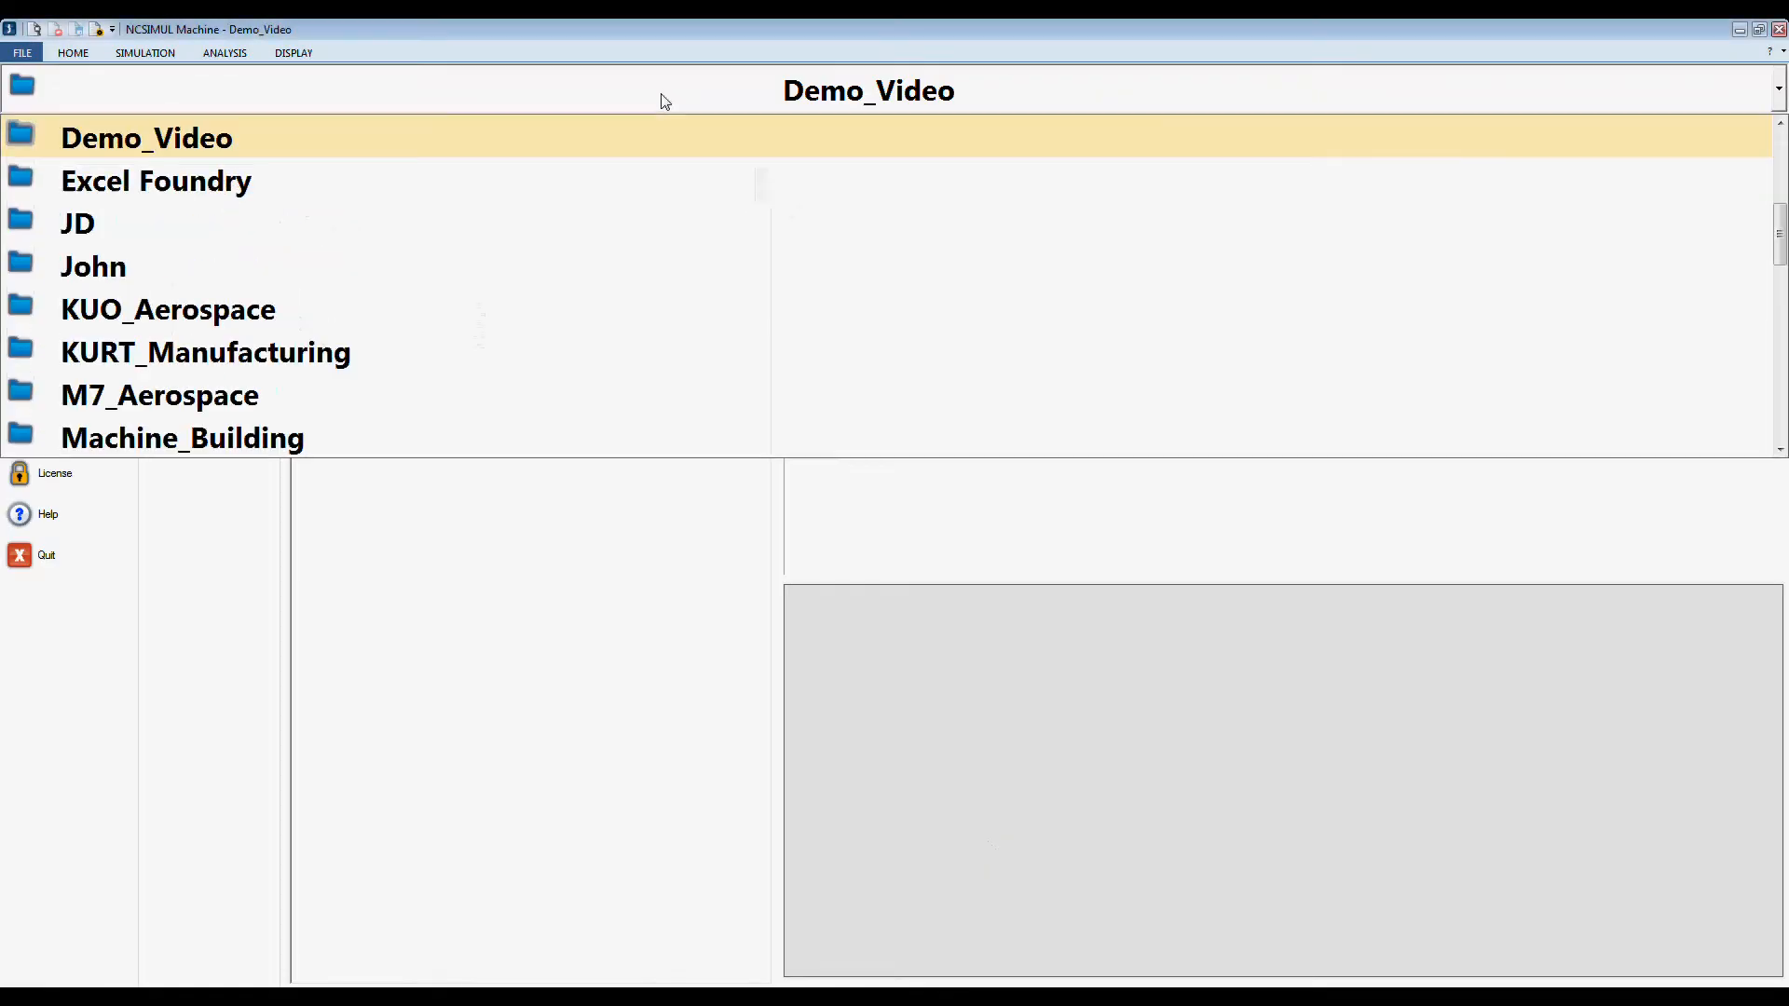
pyautogui.click(168, 309)
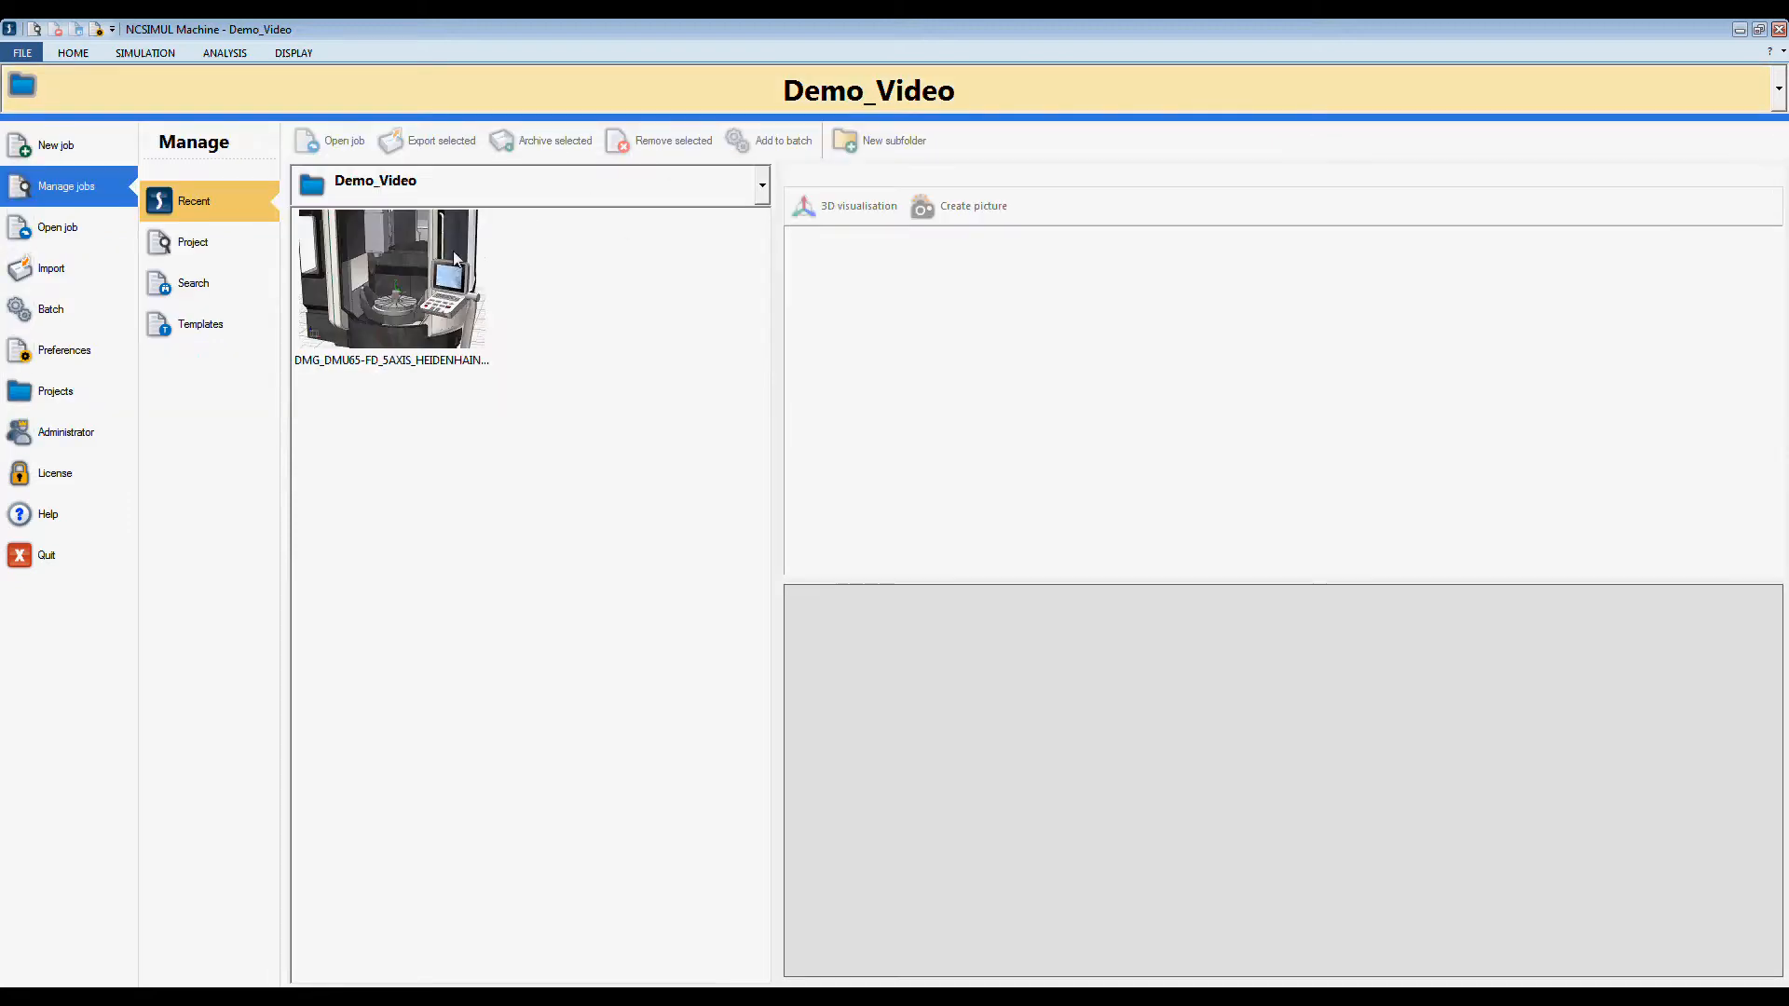
pyautogui.click(390, 279)
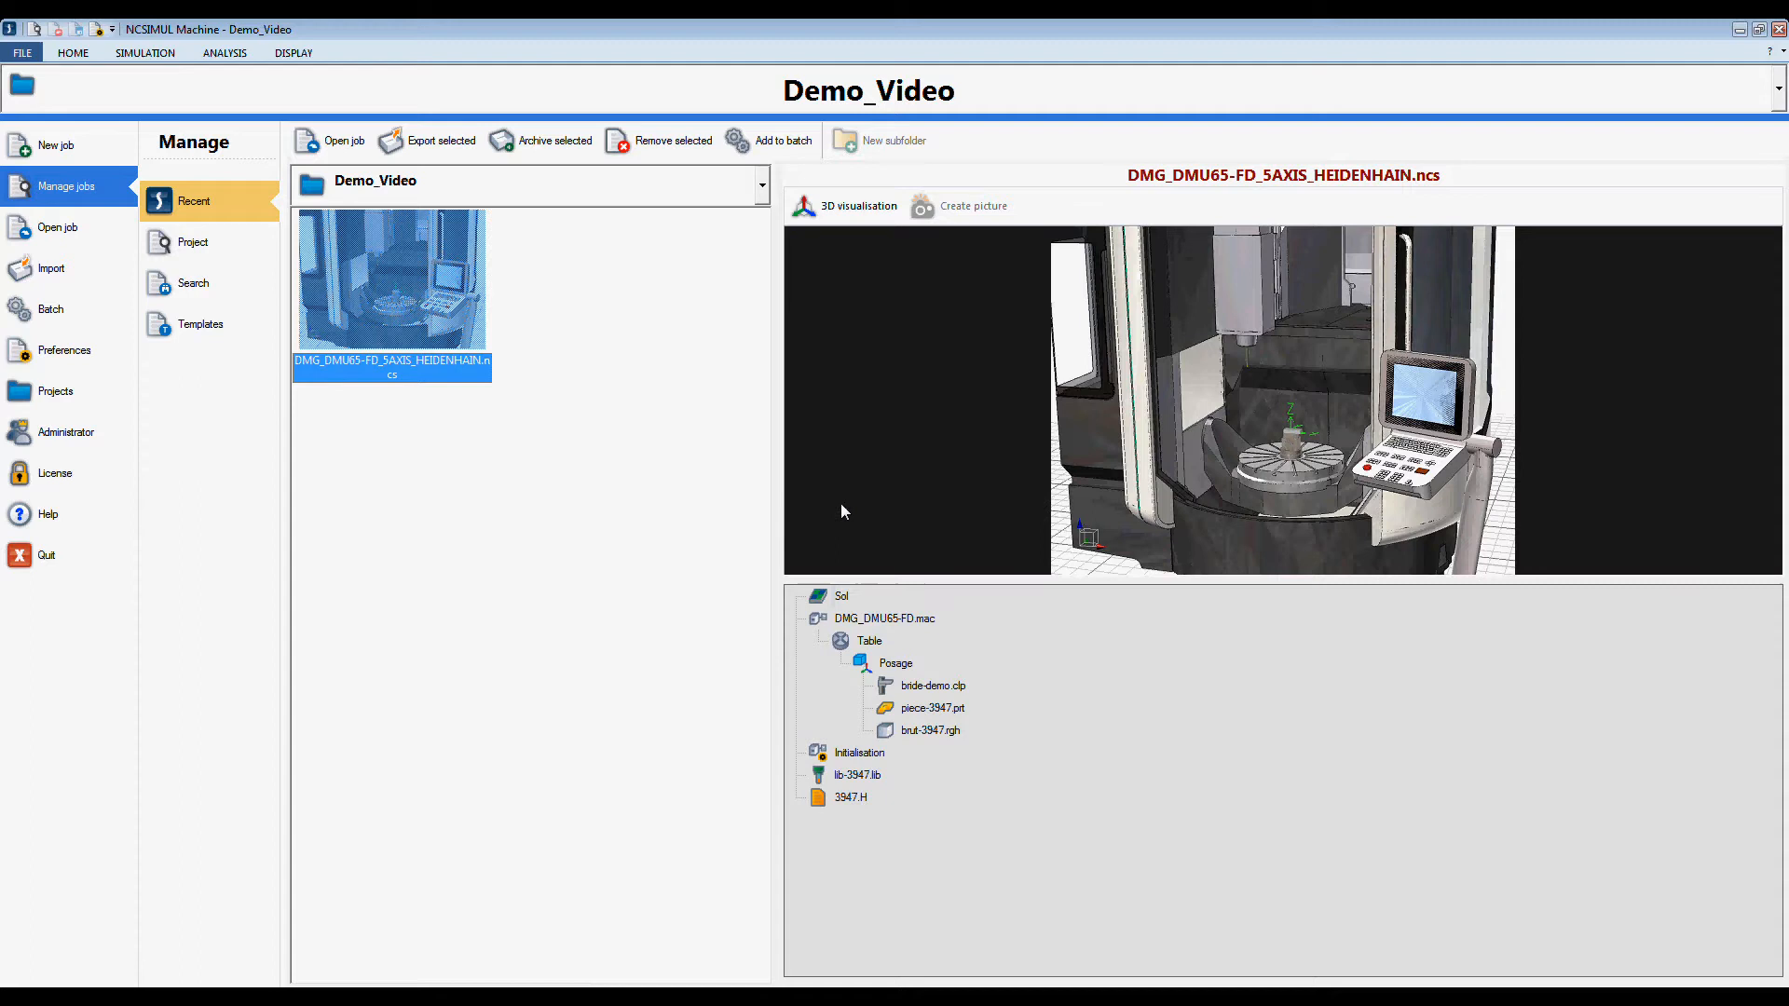
# Open the DMG DMU65 Heidenhain job and briefly expand the Machines resource list
pyautogui.doubleClick(391, 280)
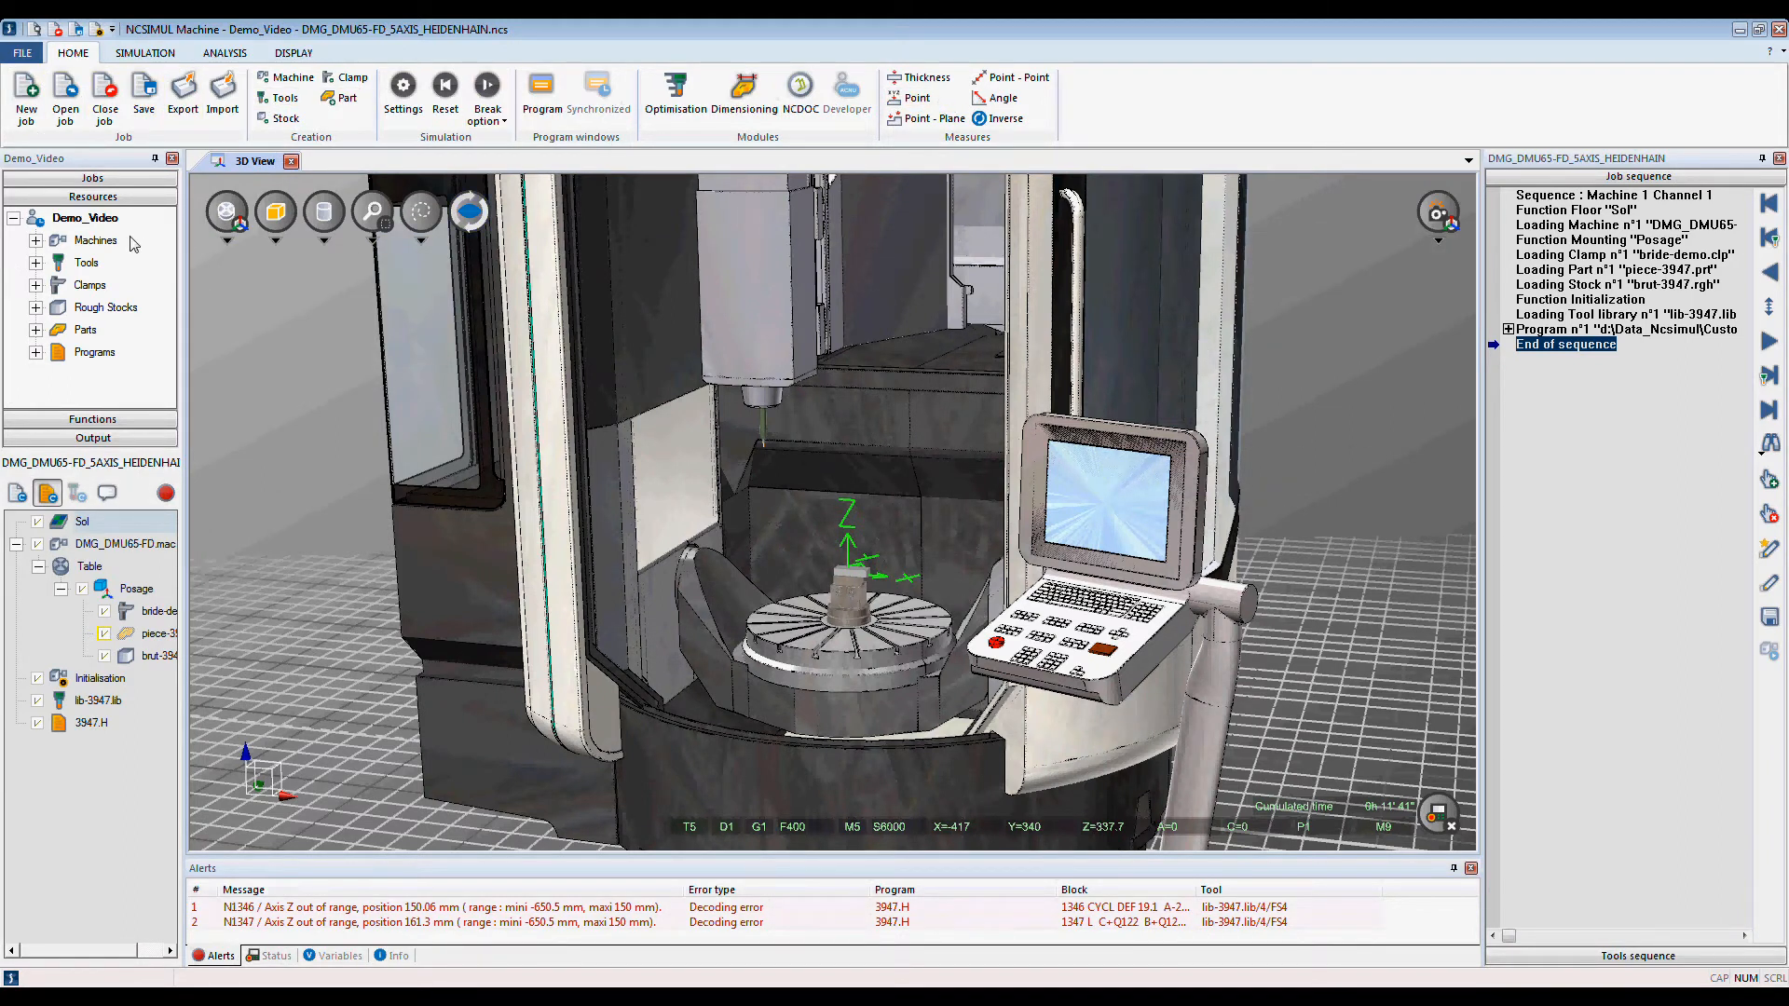
pyautogui.click(35, 240)
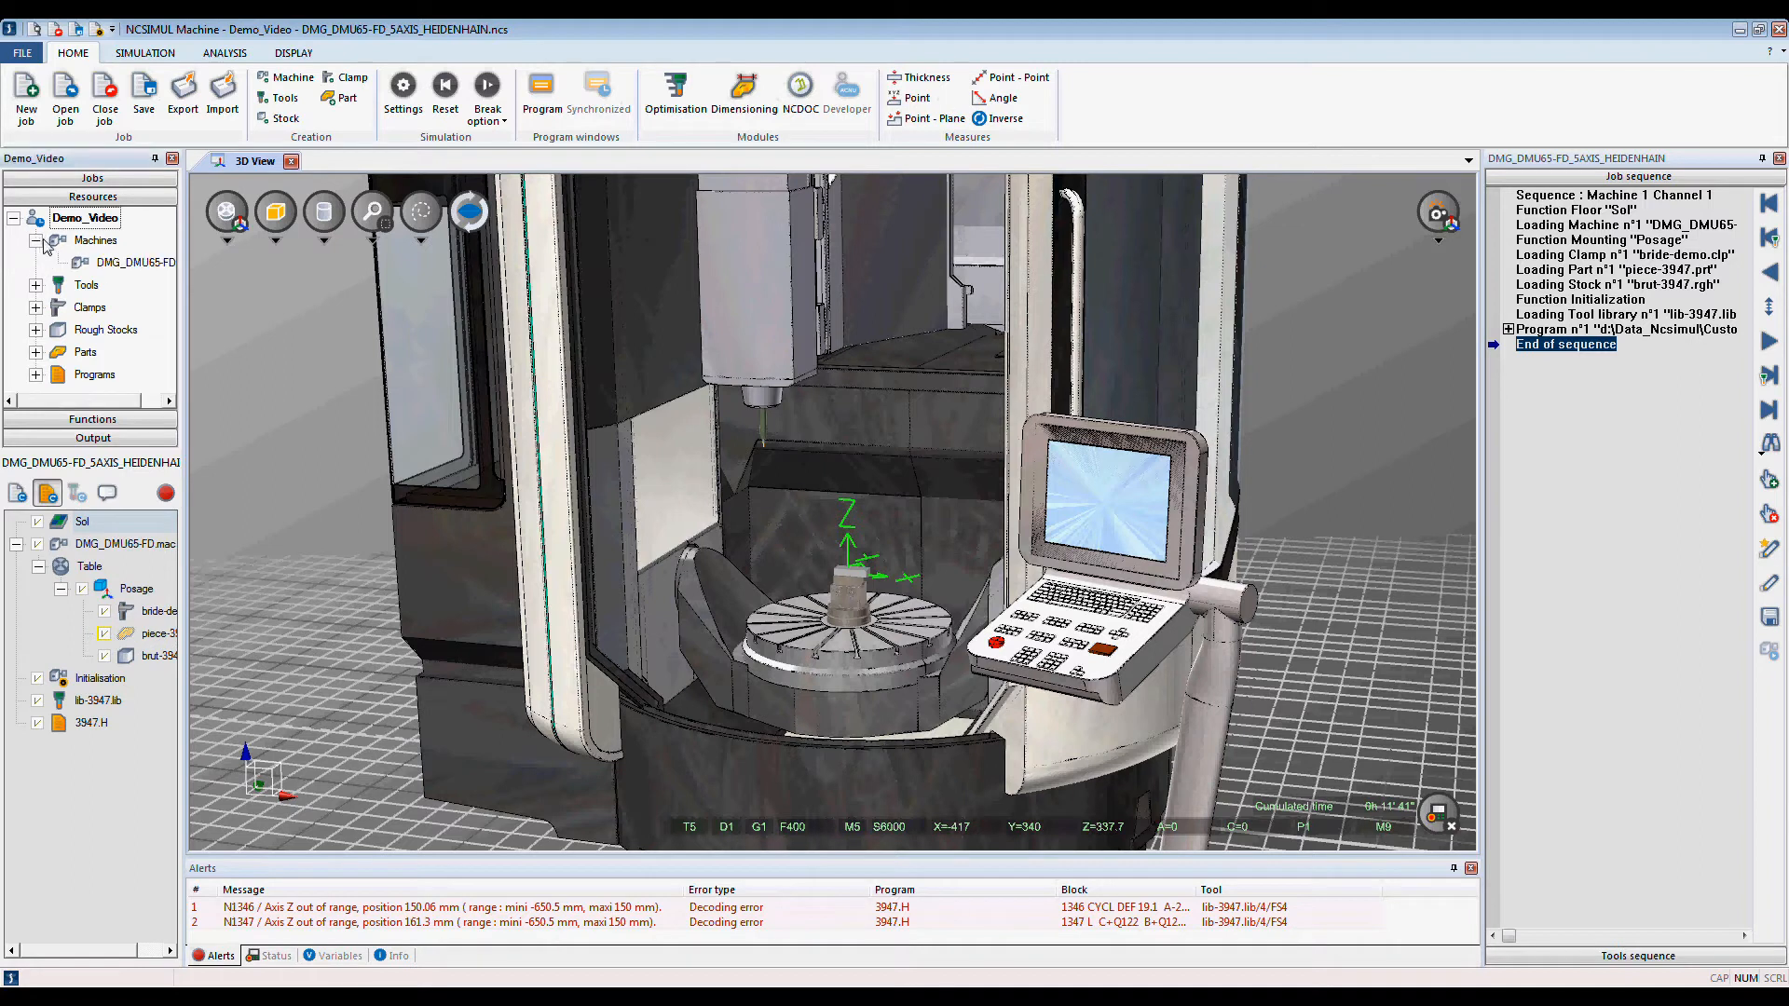
pyautogui.click(36, 240)
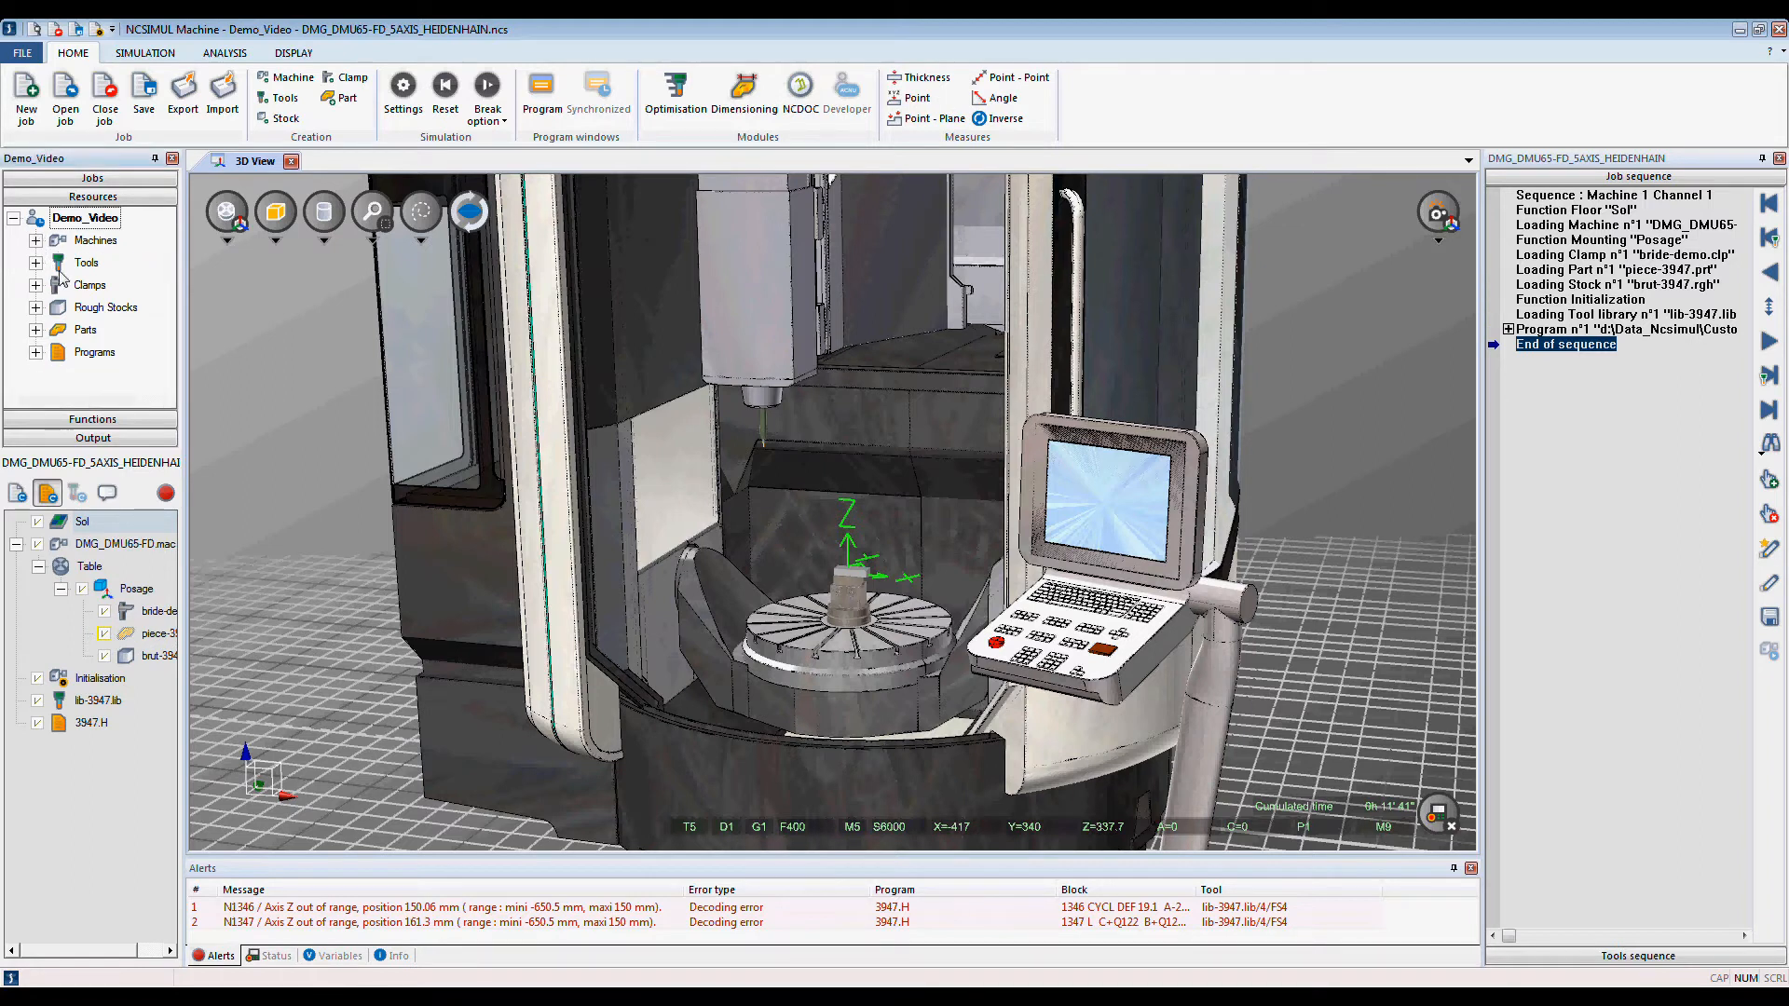
pyautogui.click(126, 543)
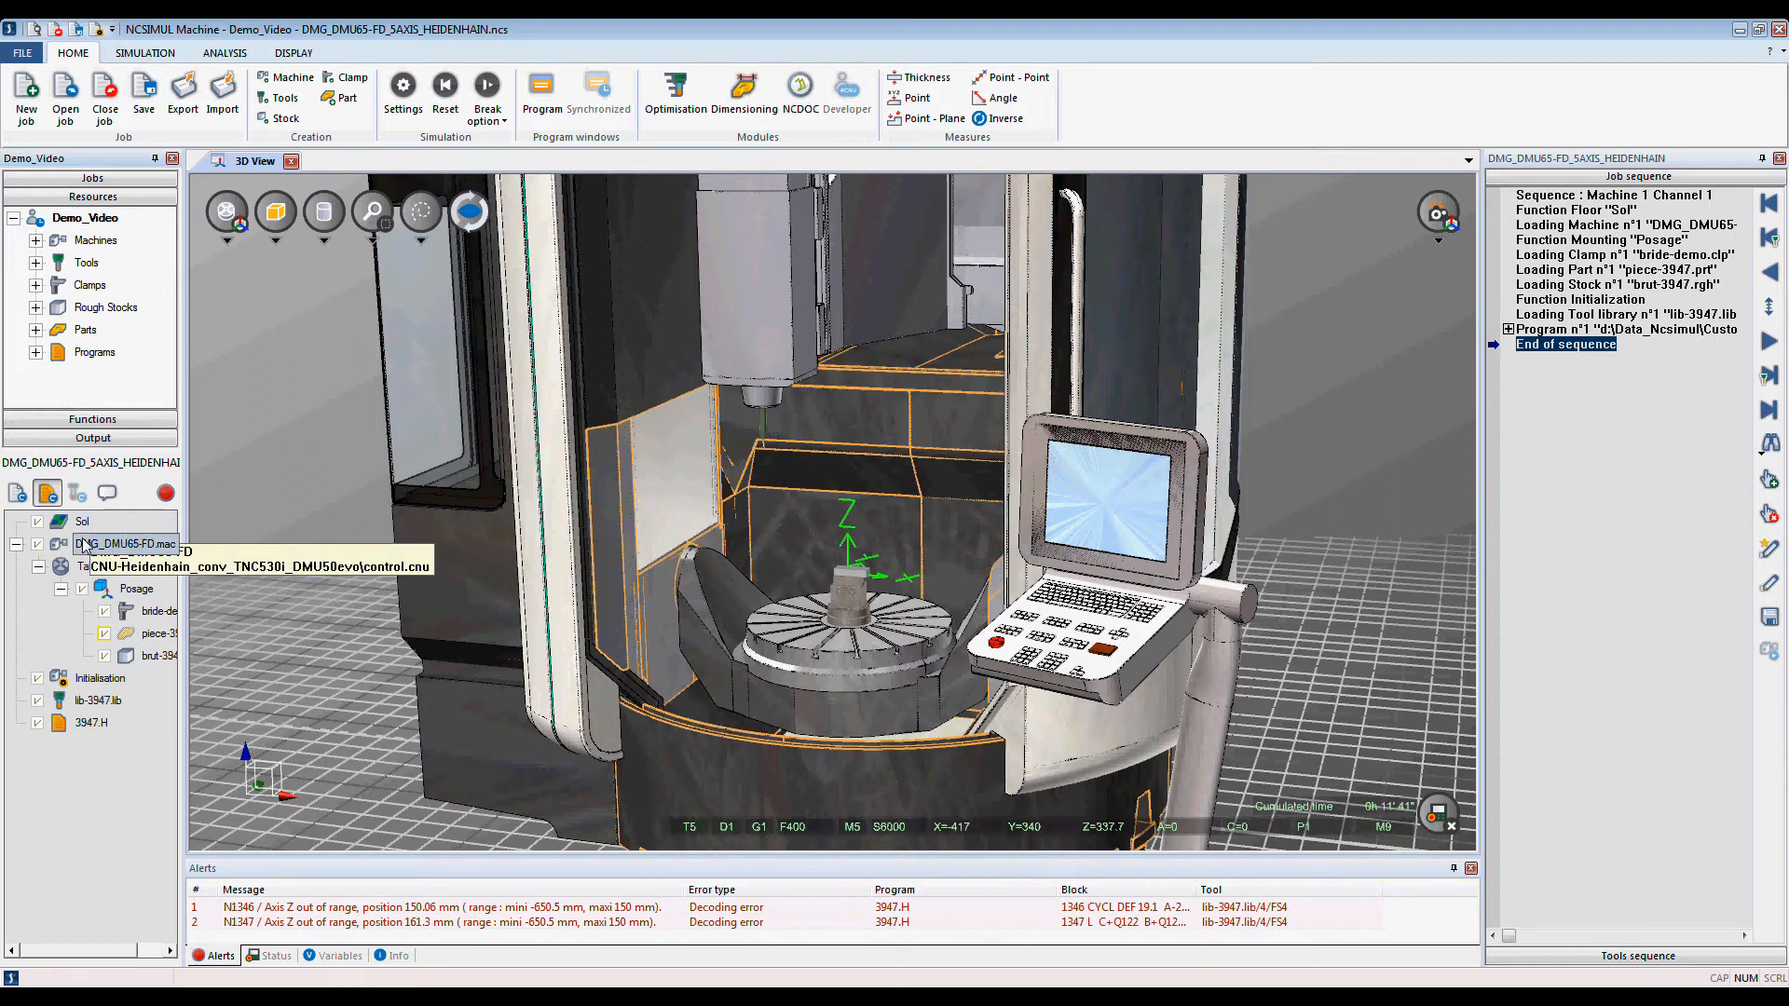
pyautogui.moveTo(159, 626)
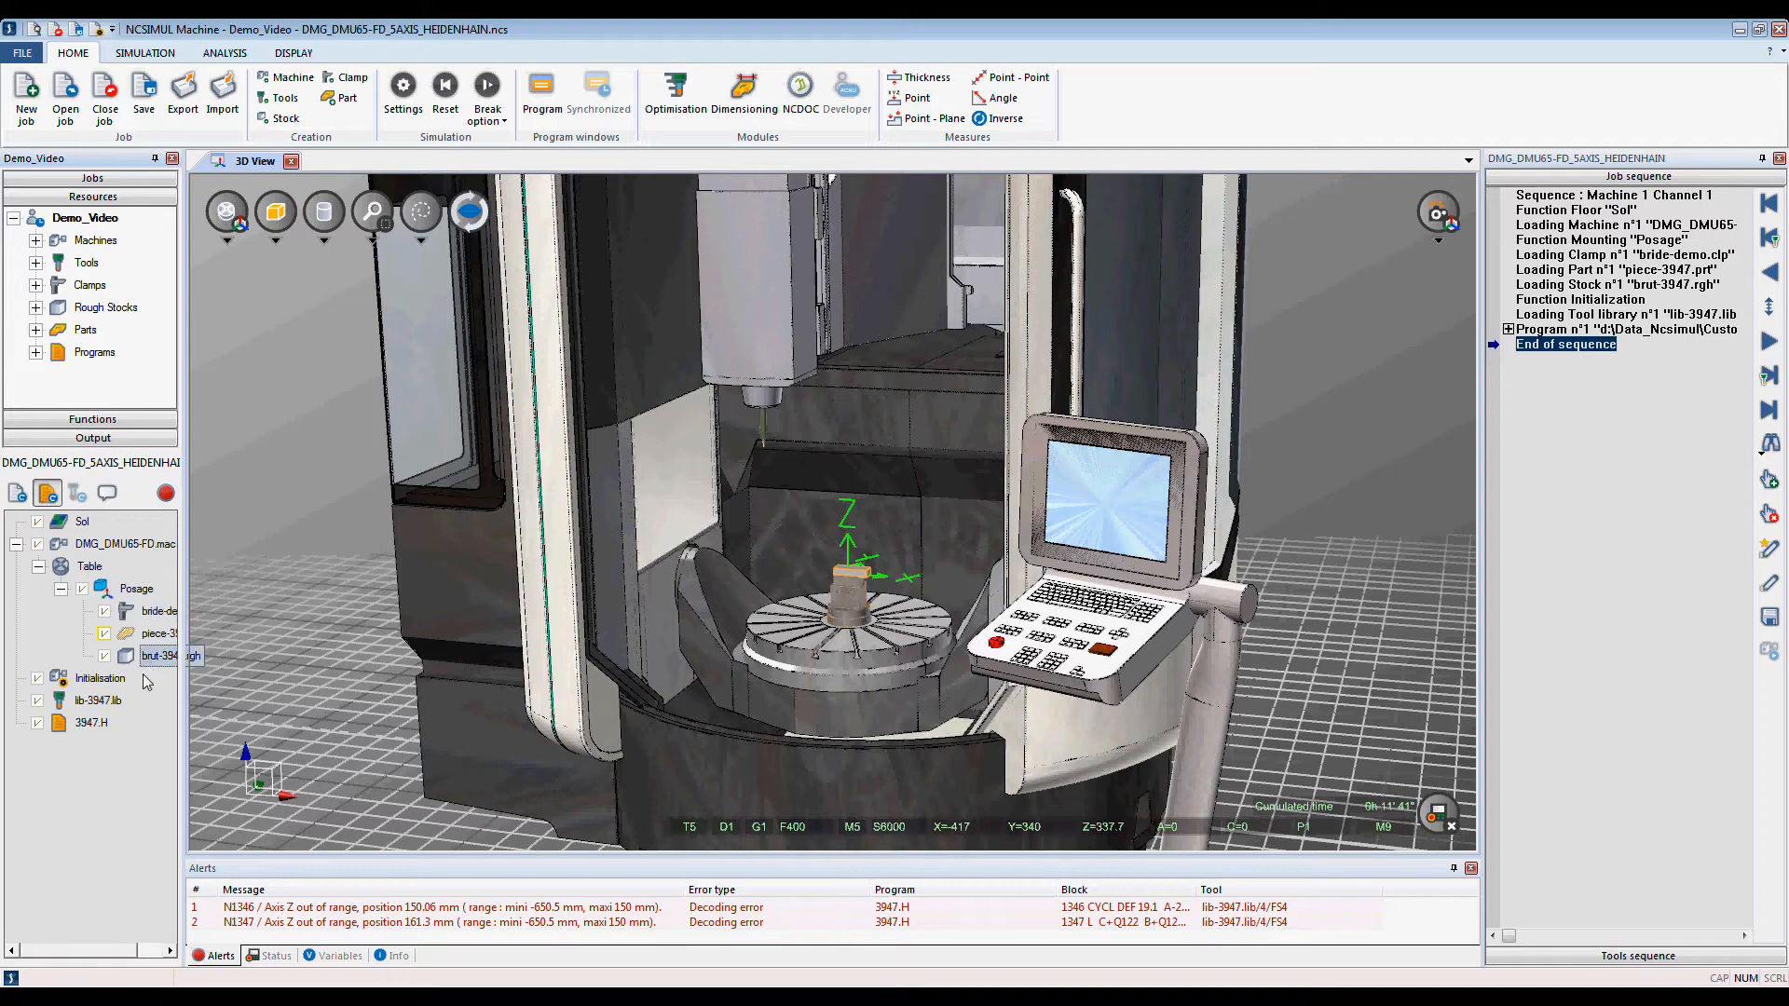
# Select the 3947.H program and expand Program n°1 to list its NC blocks
pyautogui.click(91, 722)
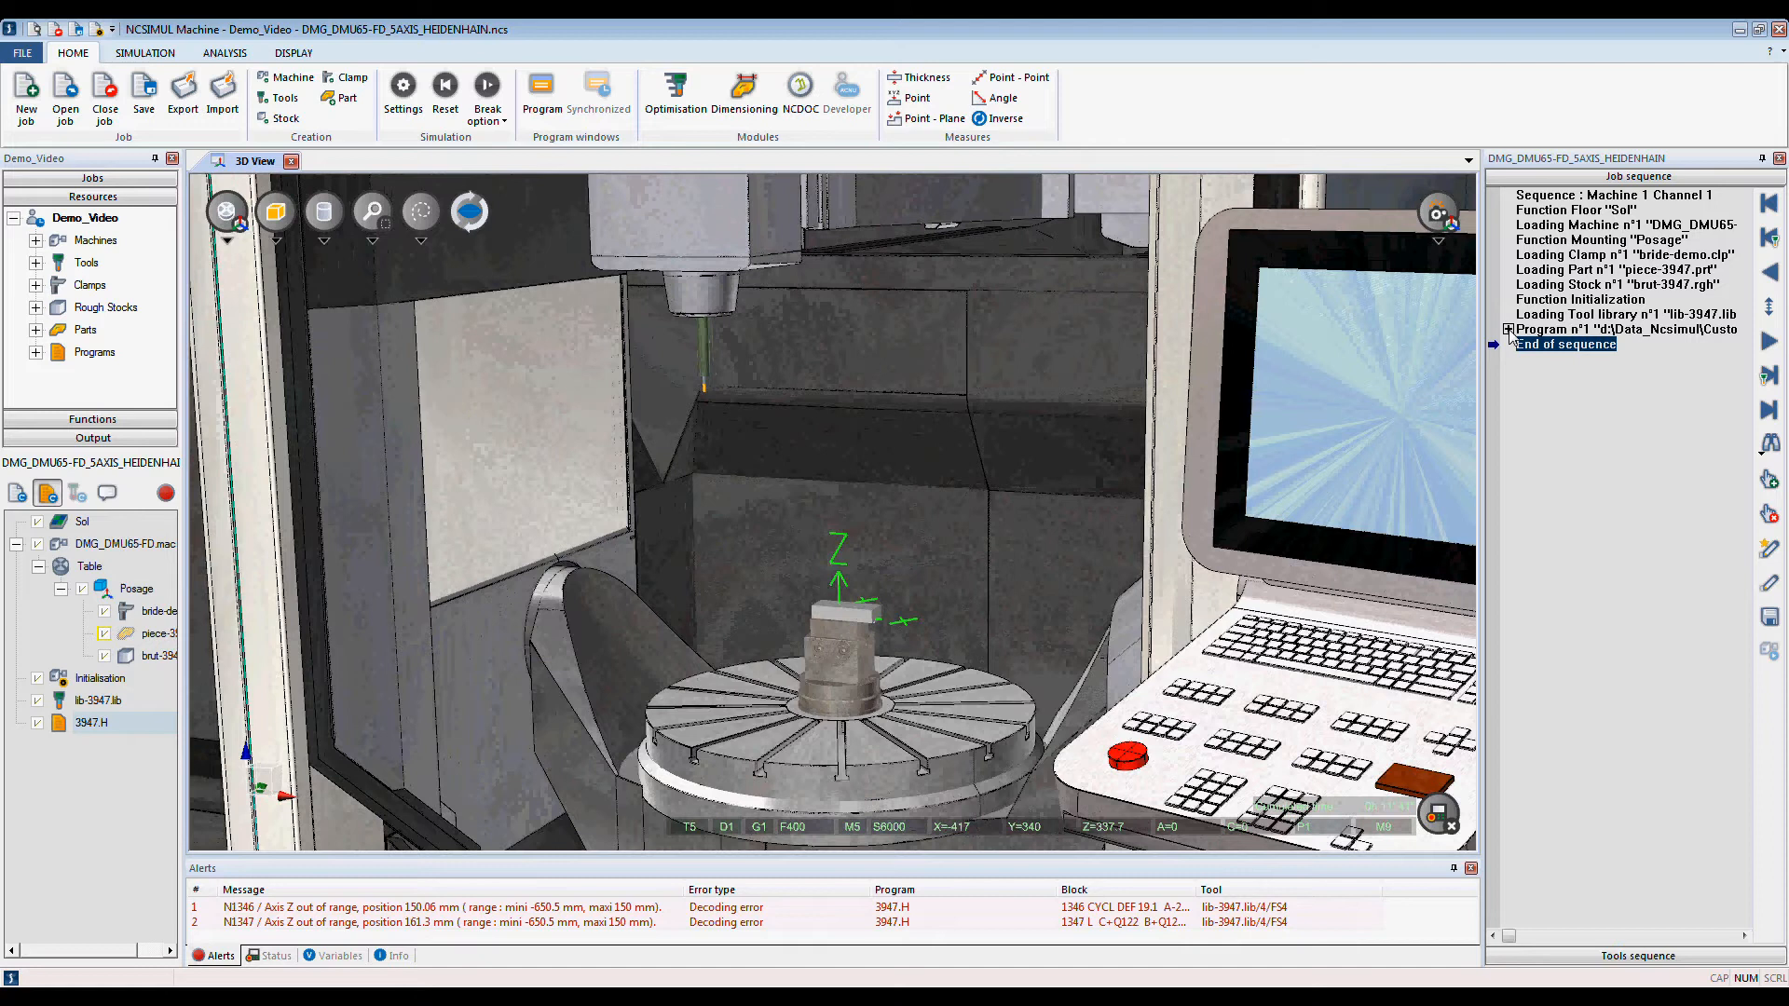
pyautogui.click(1509, 329)
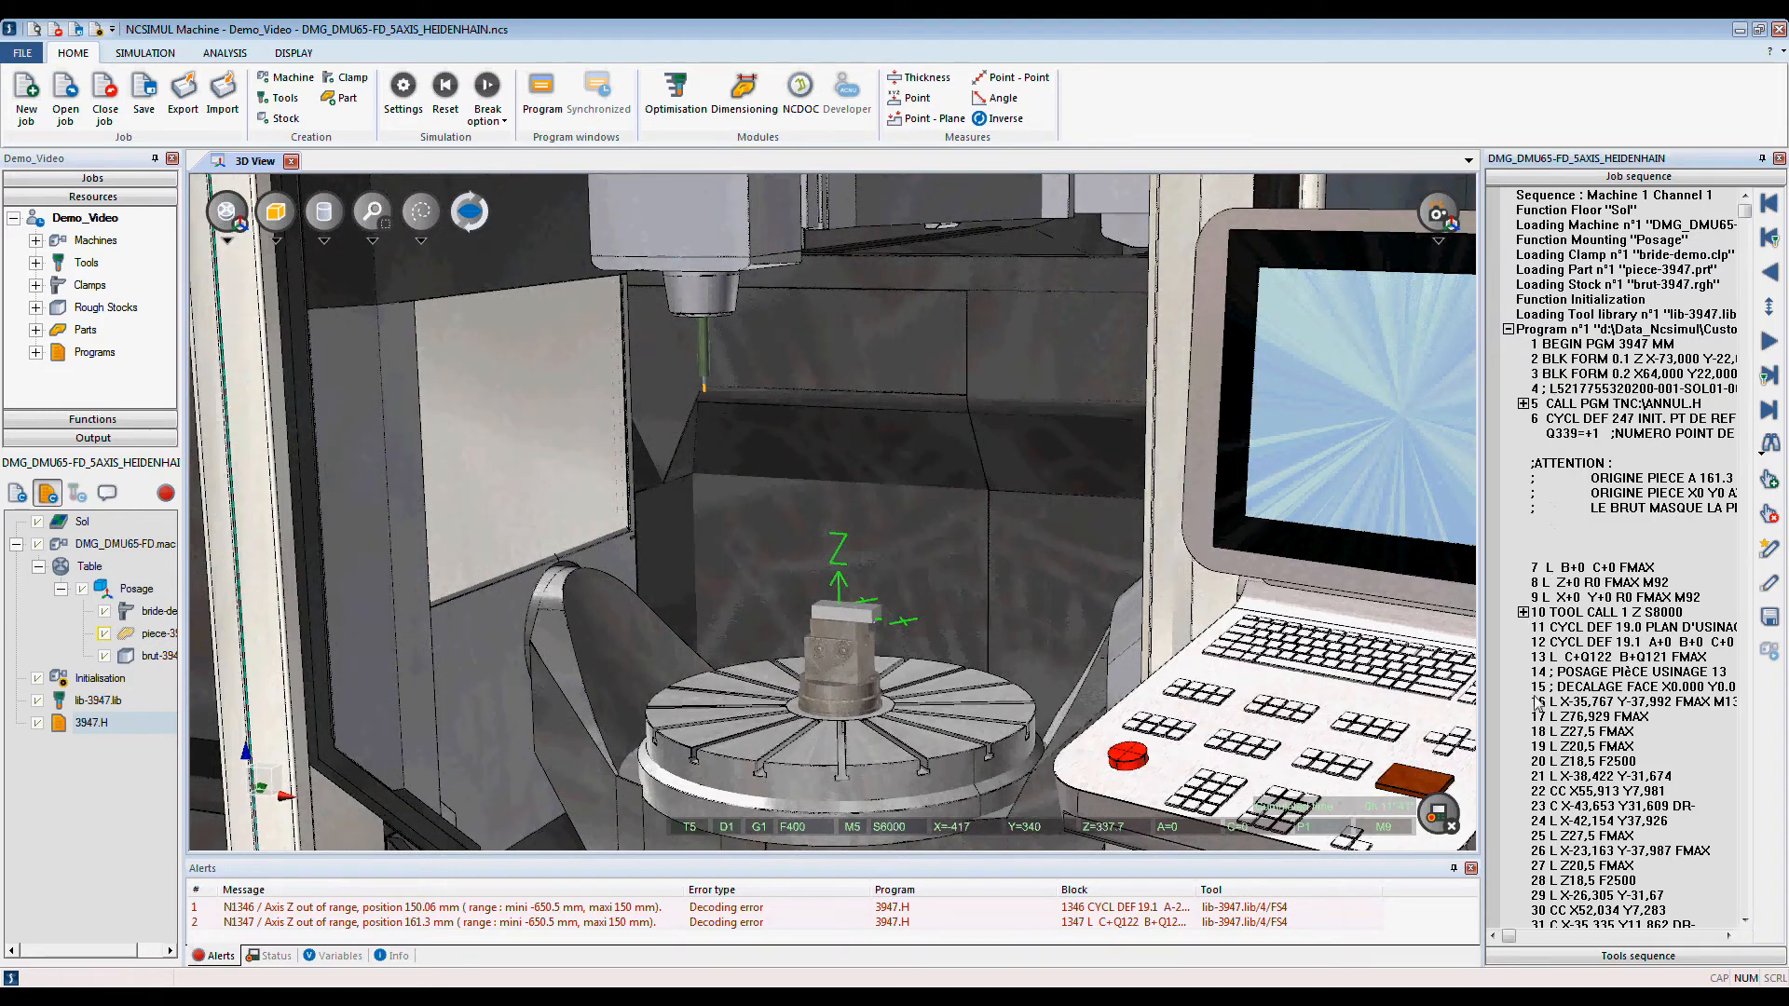